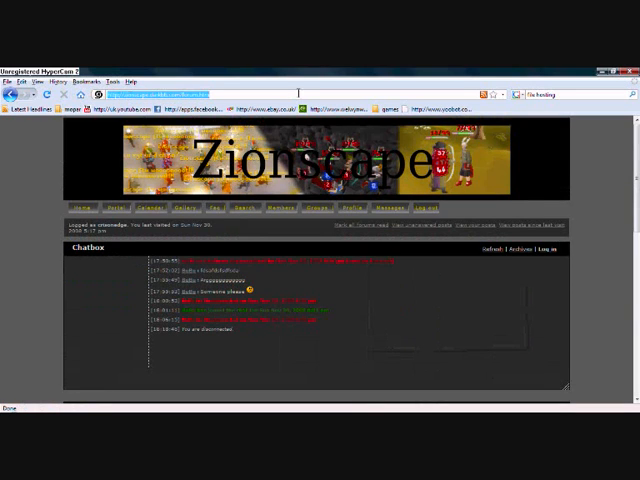
Scroll the Announcements forum and open the 'client download here' topic
{"action": "scroll", "scroll_direction": "down", "scroll_amount": 3}
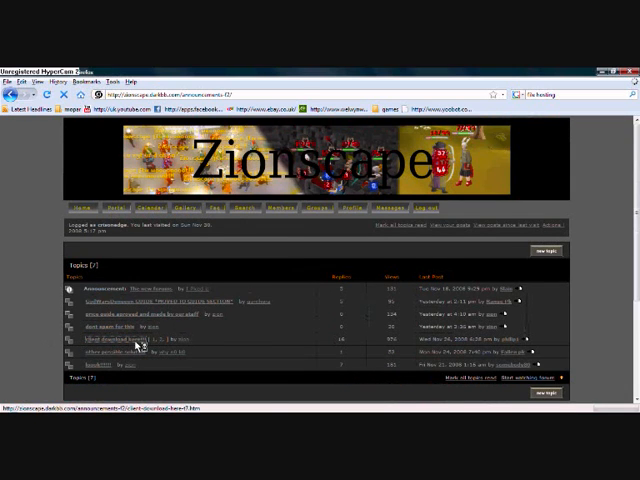
{"action": "left_click", "coordinate": [135, 345]}
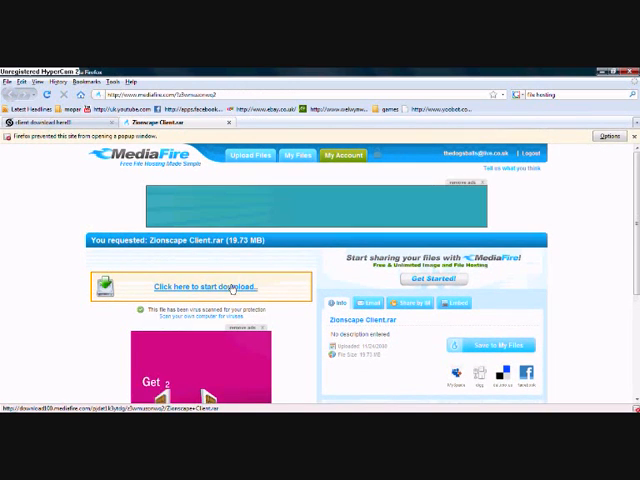
Download Zionscape Client.rar from MediaFire and confirm the Firefox opening dialog
{"action": "left_click", "coordinate": [205, 287]}
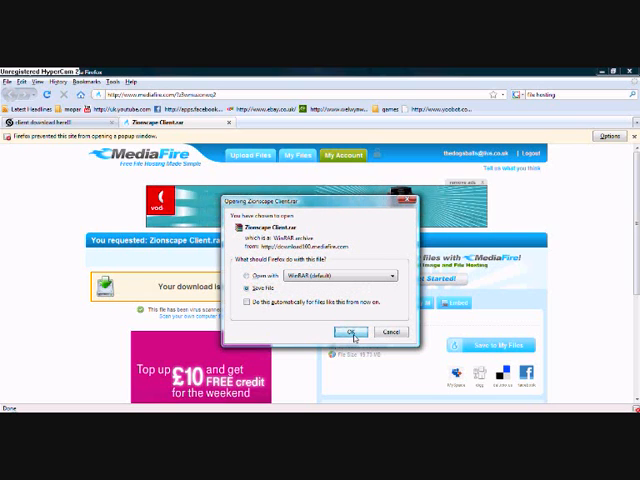
{"action": "left_click", "coordinate": [351, 331]}
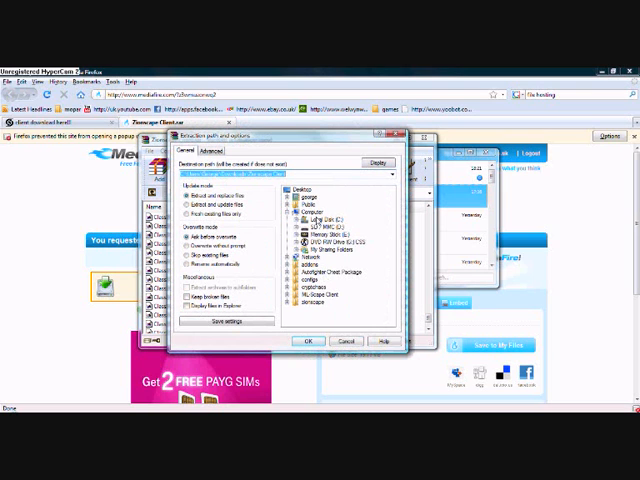
Choose the zionscape folder as WinRAR's extraction destination
{"action": "left_click", "coordinate": [307, 341]}
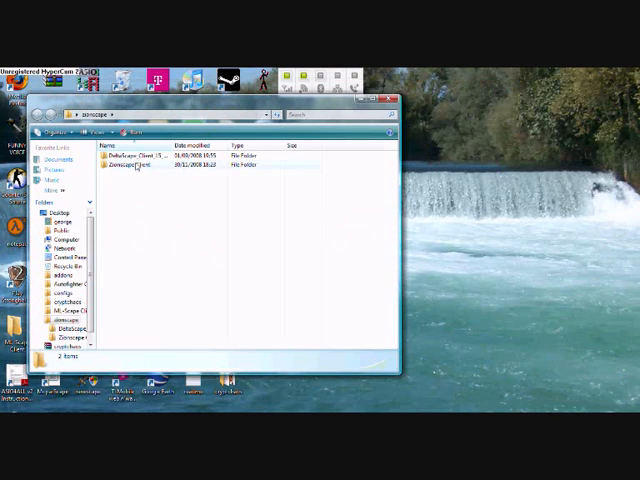
Open the Zionscape Client folder to list its cache, sprites and class files
{"action": "double_click", "coordinate": [138, 167]}
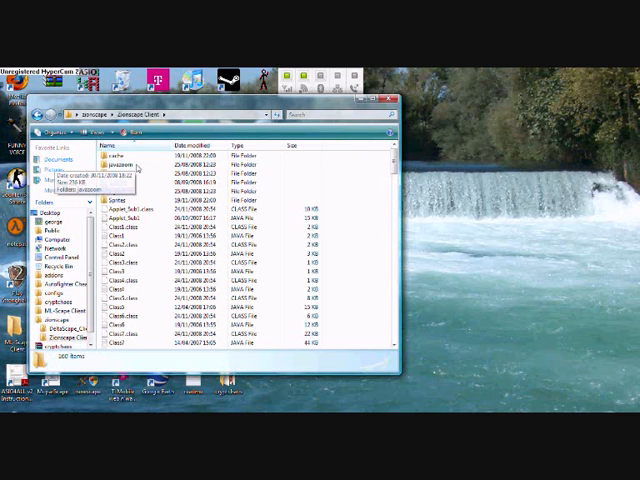